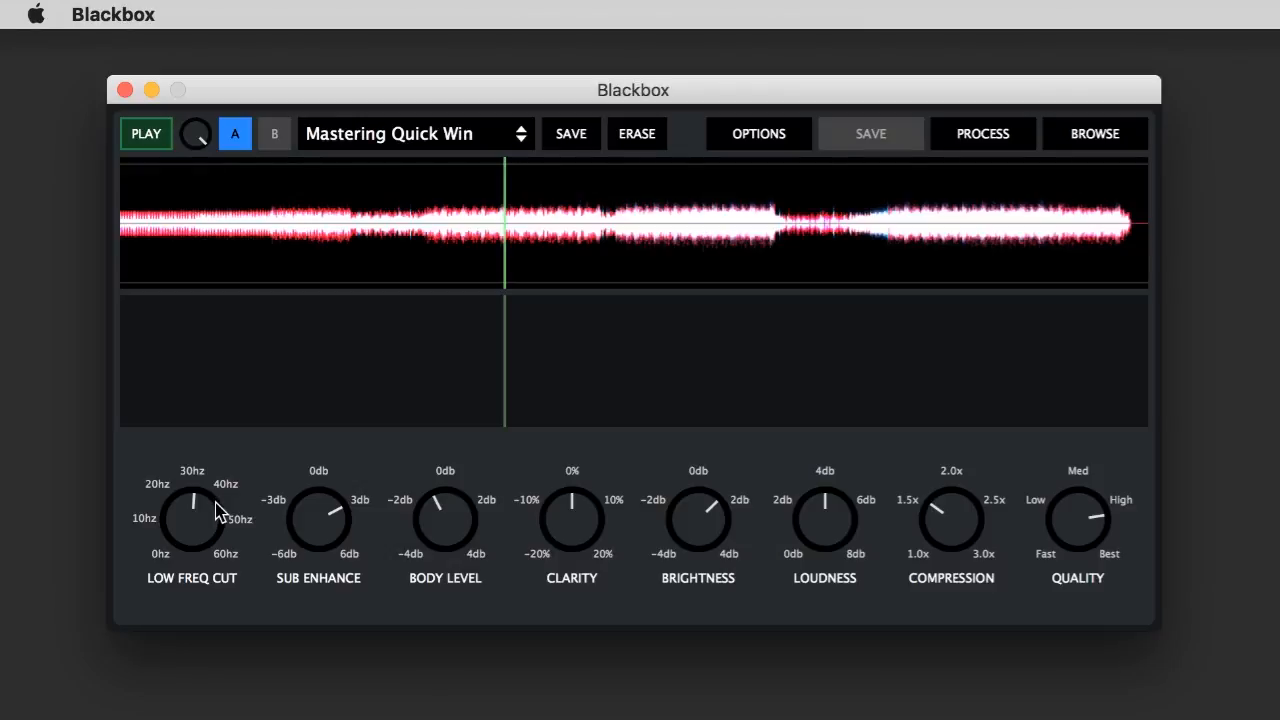
{"action": "mouse_move", "coordinate": [313, 568]}
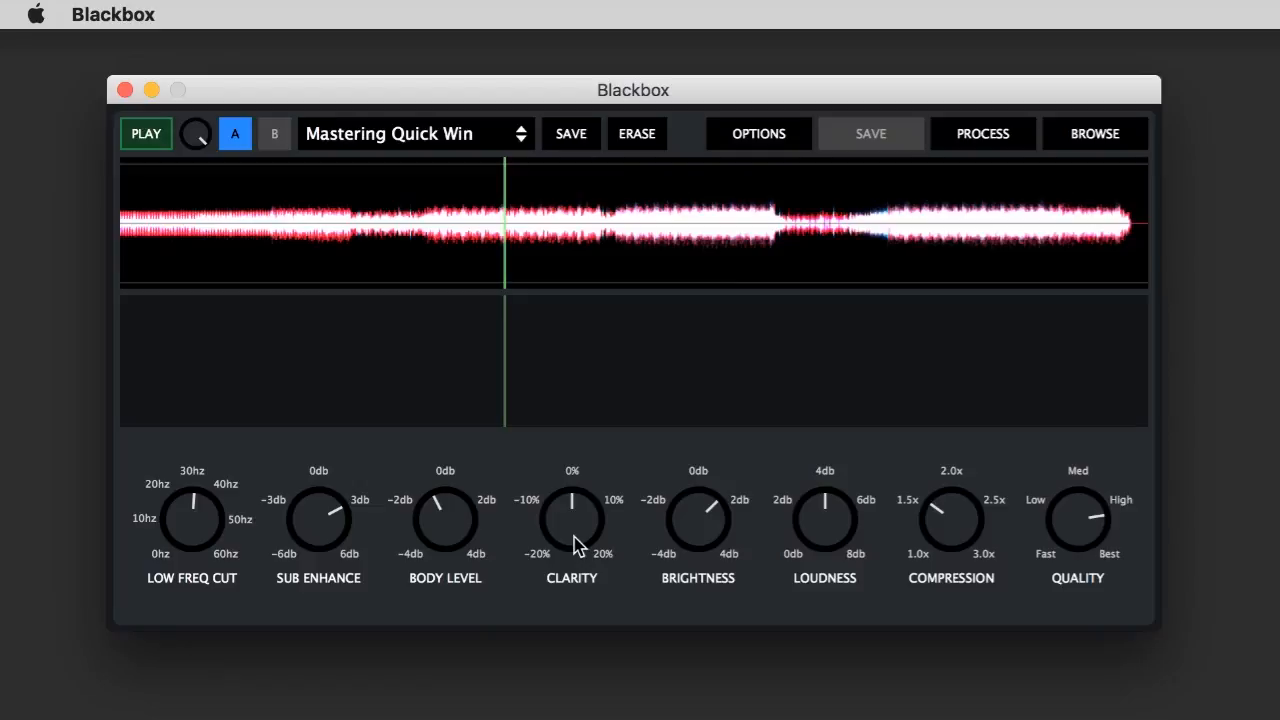
{"action": "mouse_move", "coordinate": [655, 546]}
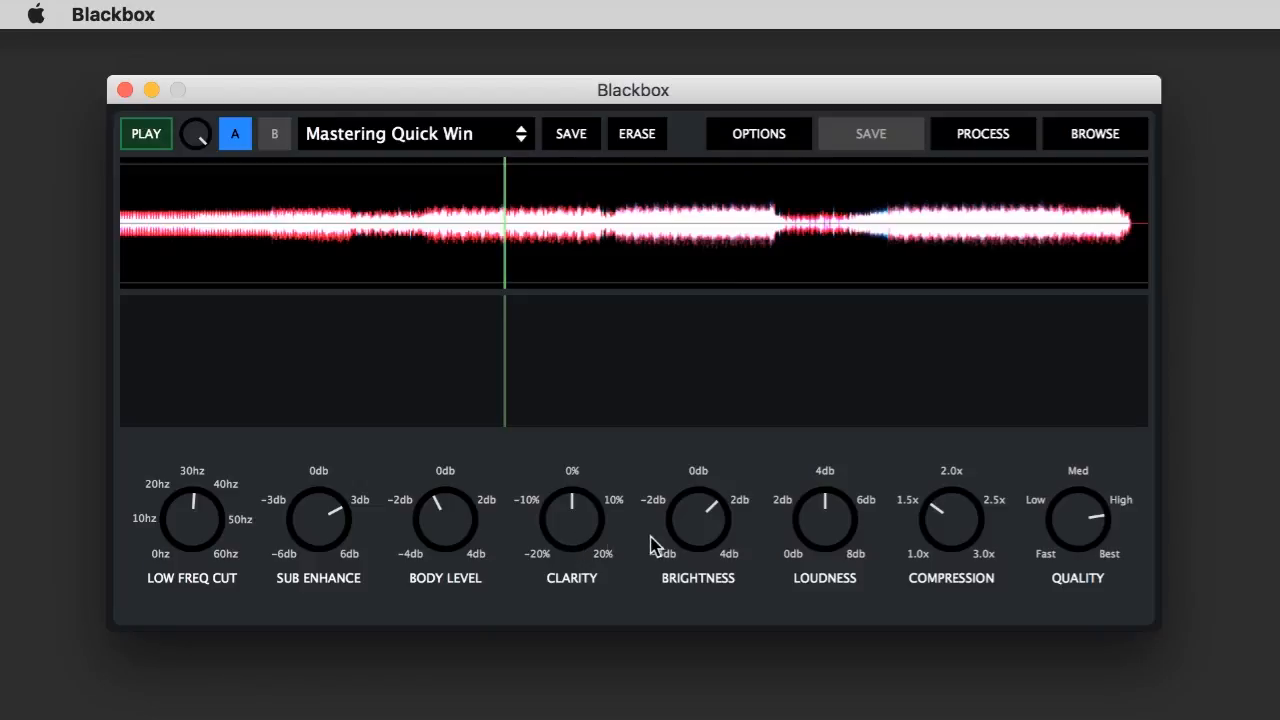